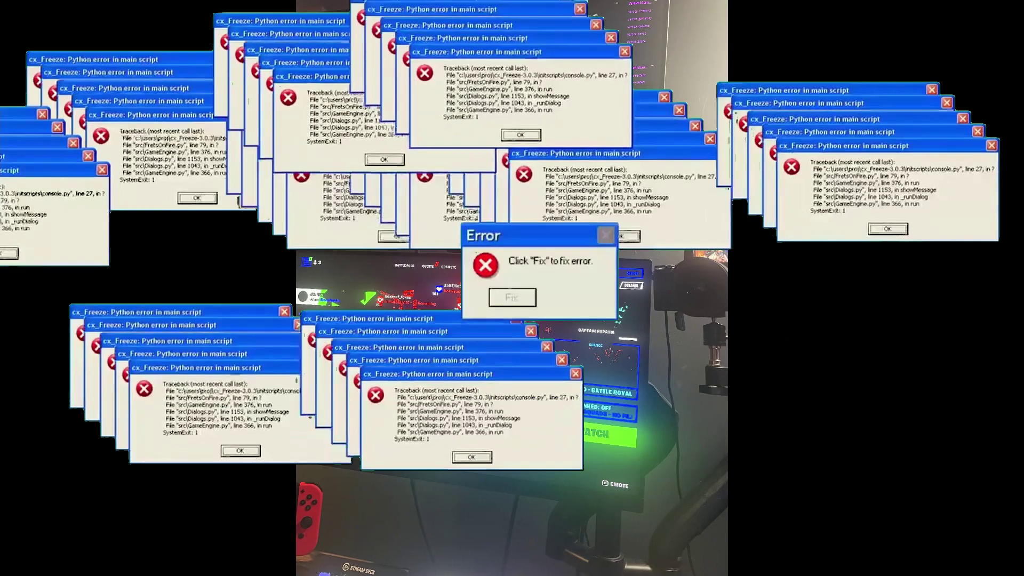
Step: Press Fix on the cx_Freeze Error dialog, crashing Windows into the DRIVER_IRQL_NOT_LESS_OR_EQUAL blue screen
click(511, 297)
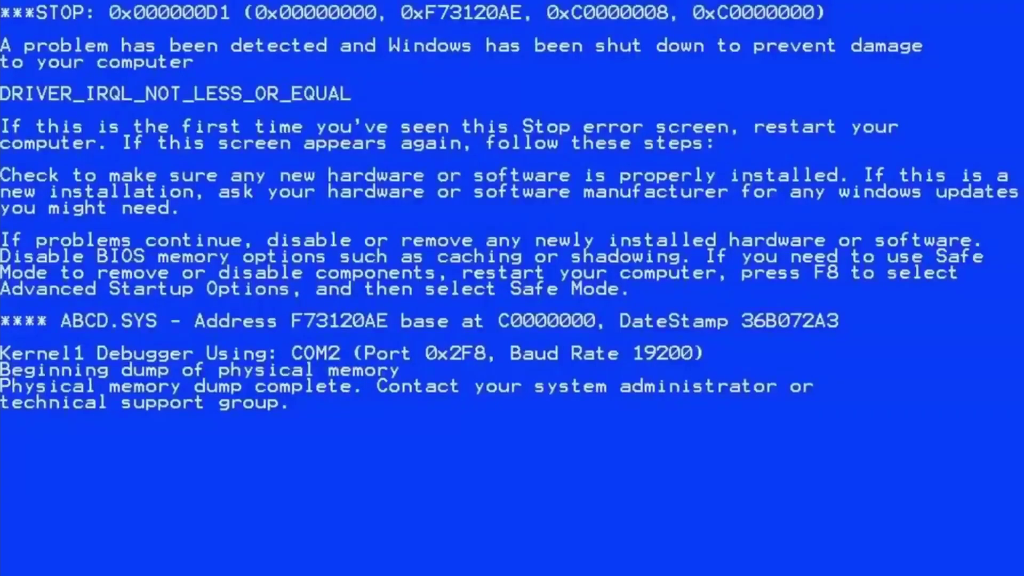